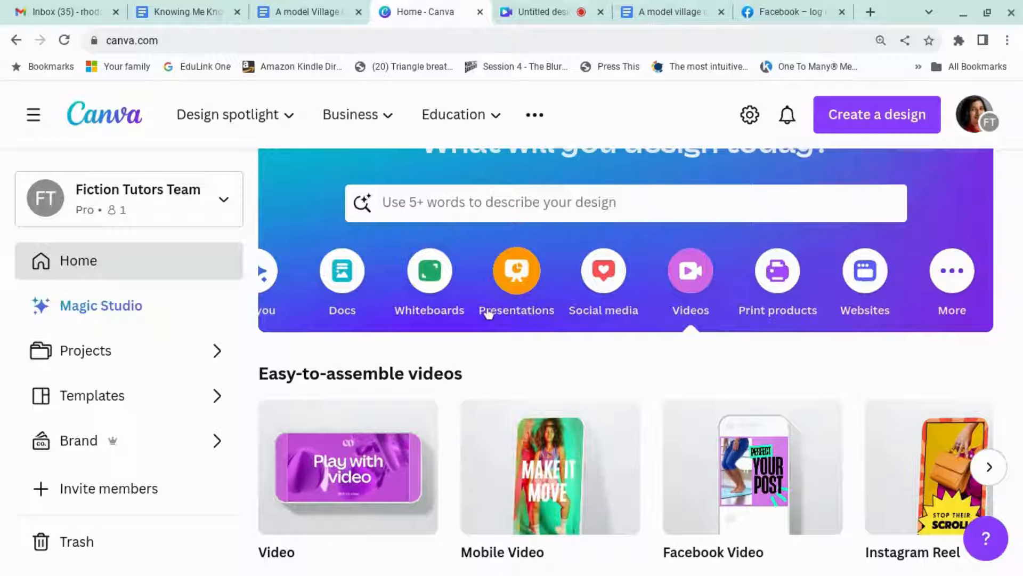
# Create a new blank TikTok Video design (1080 × 1920 px) from the design-type list
pyautogui.scroll(-3)
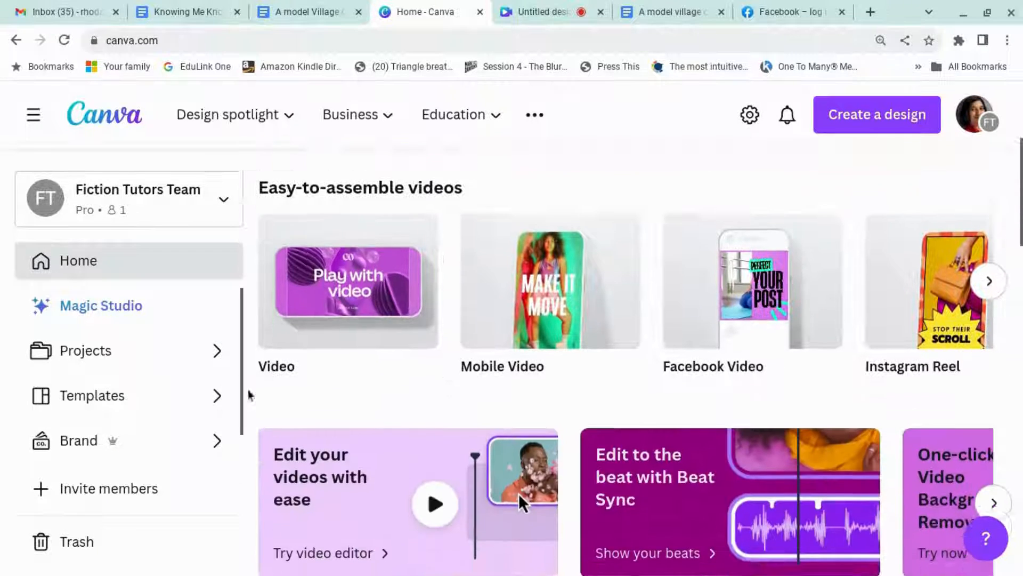
pyautogui.moveTo(550, 292)
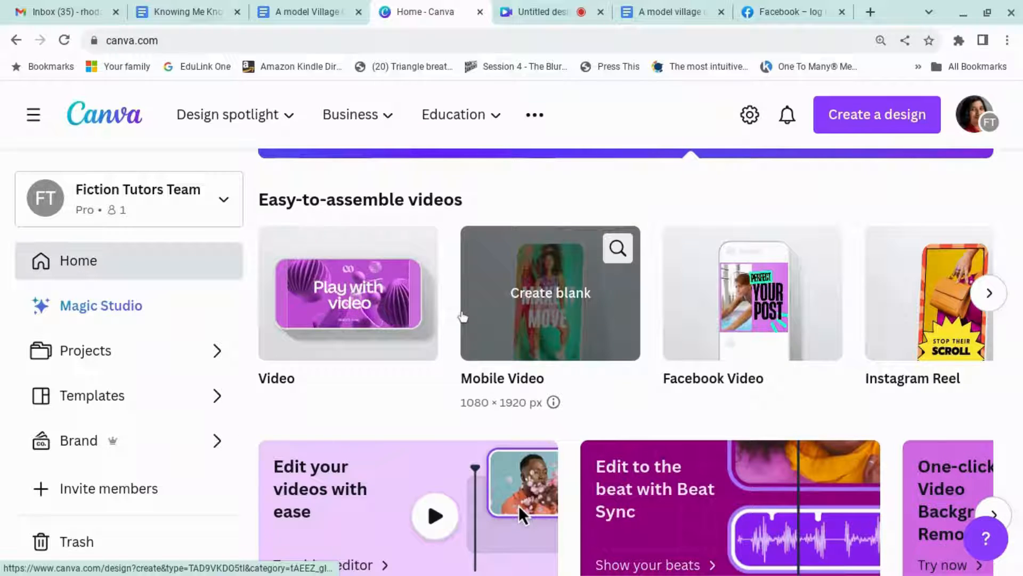
pyautogui.scroll(-3)
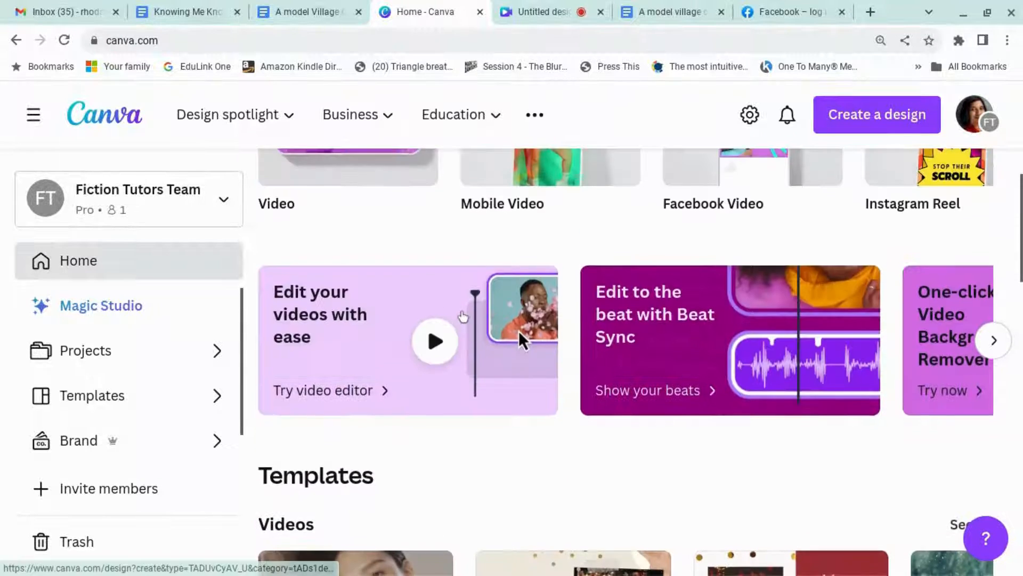
pyautogui.click(770, 112)
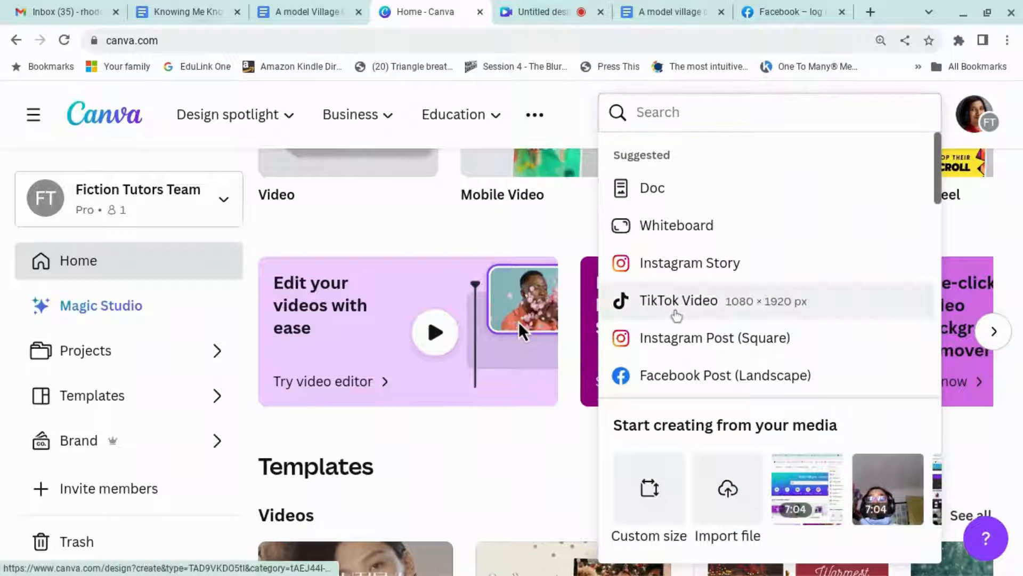
pyautogui.click(679, 301)
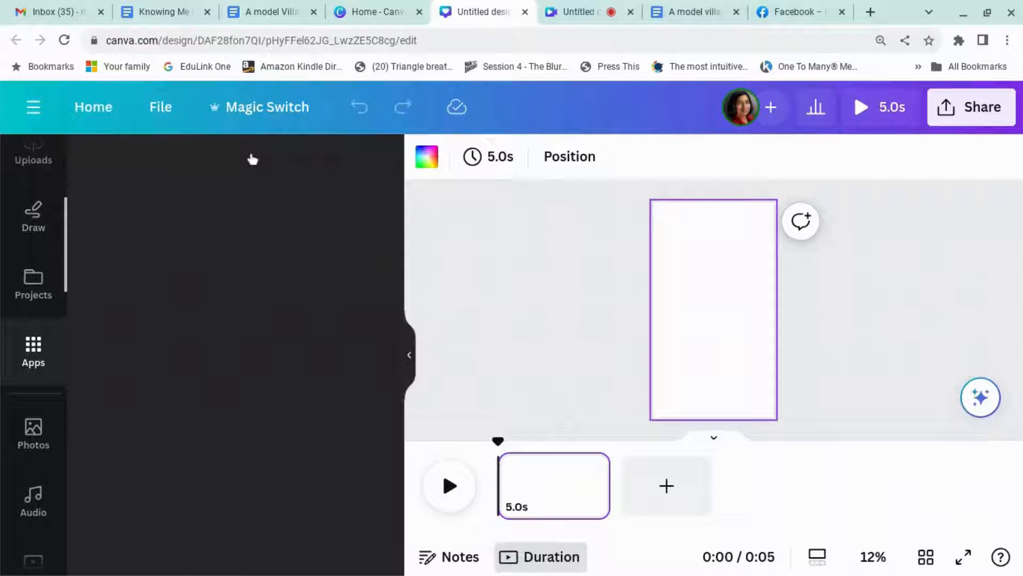
# Search the Apps panel for 'speed' and launch the SpeedPaint app
pyautogui.click(33, 350)
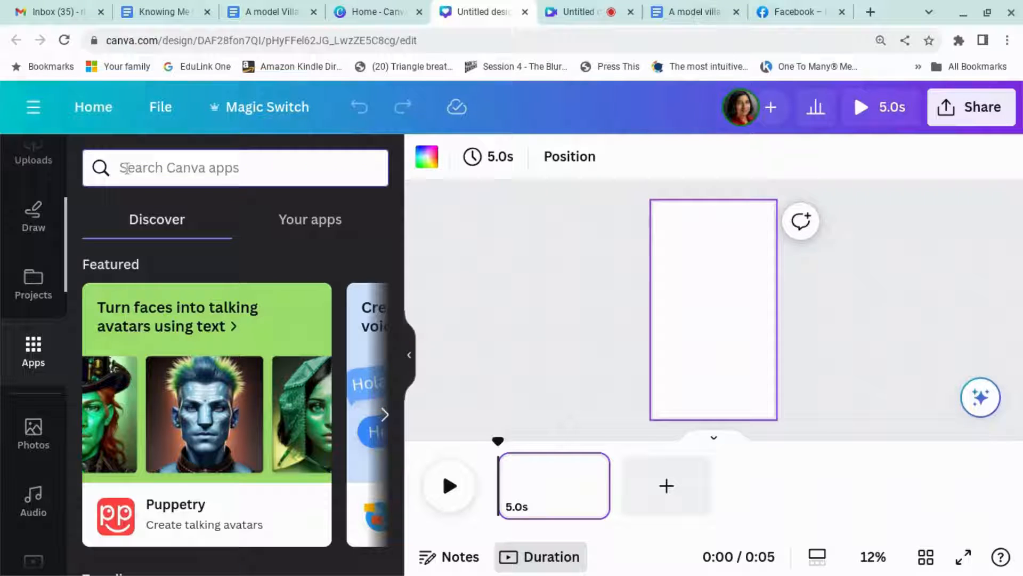
pyautogui.write('speed')
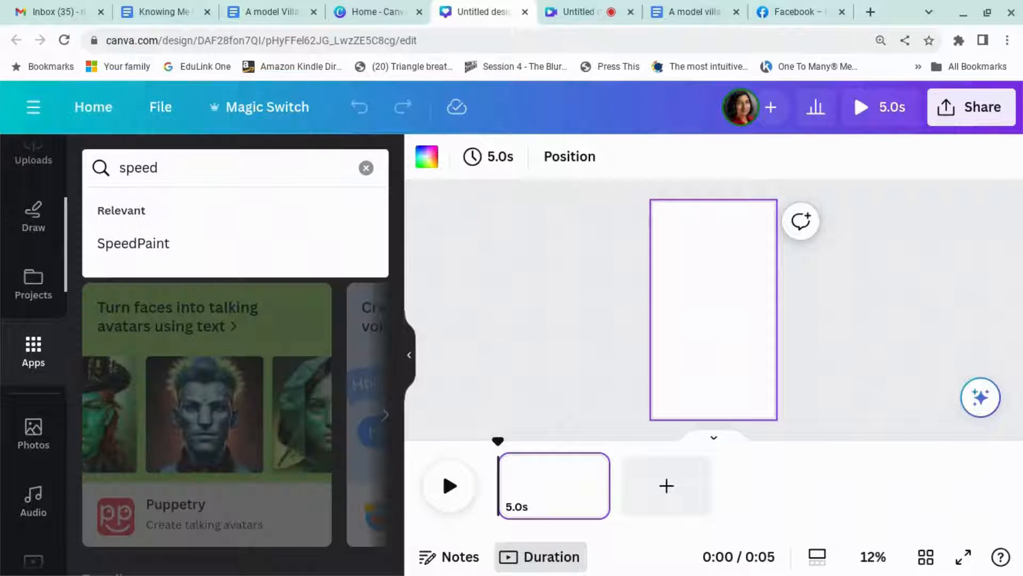
pyautogui.click(133, 243)
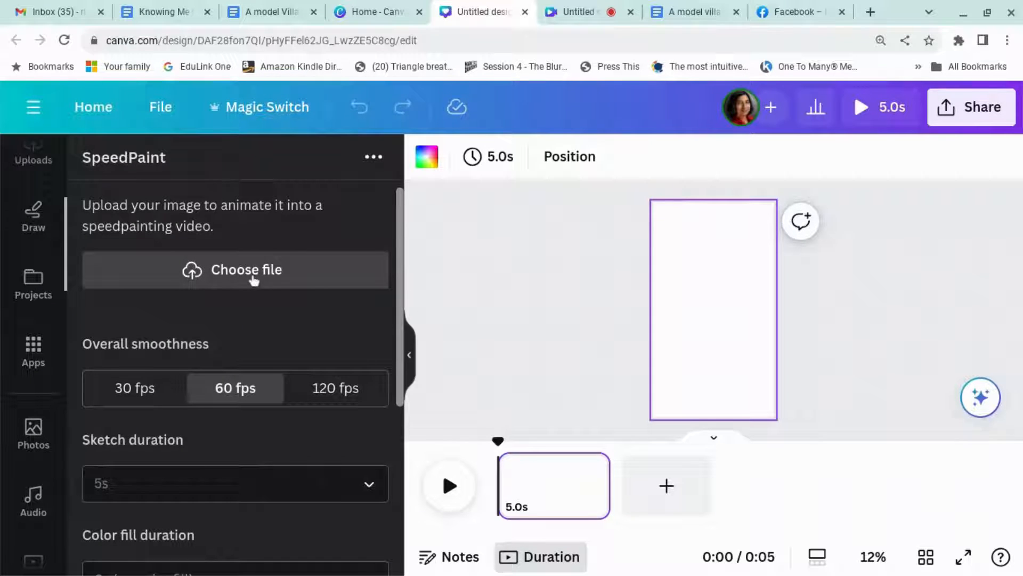
# Upload the 'Knowing Me Knowing You' book cover image into SpeedPaint
pyautogui.click(236, 270)
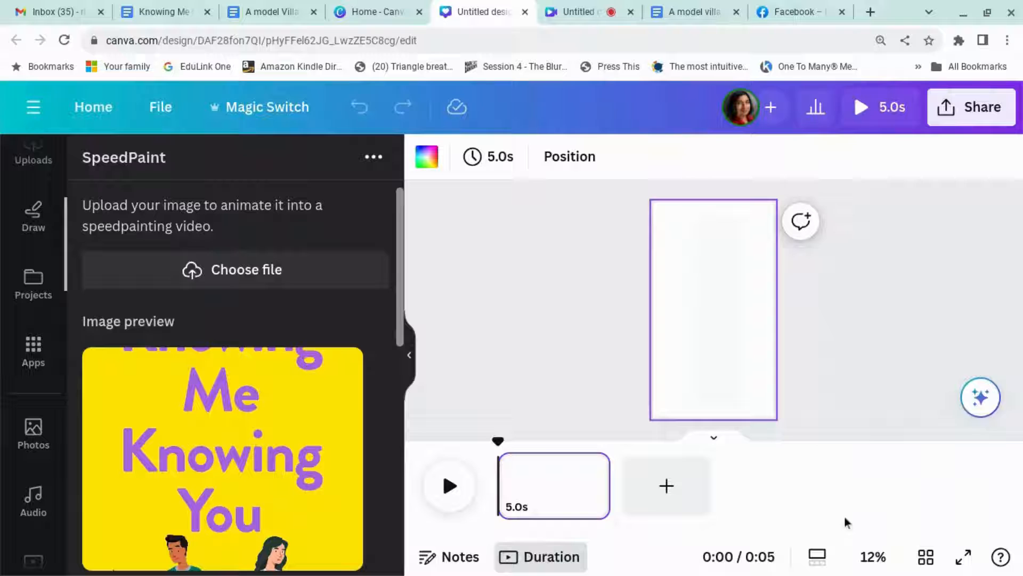
# Choose 10s sketch, 5s colour fill and the sketching hand effect, then generate the cover animation
pyautogui.scroll(-3)
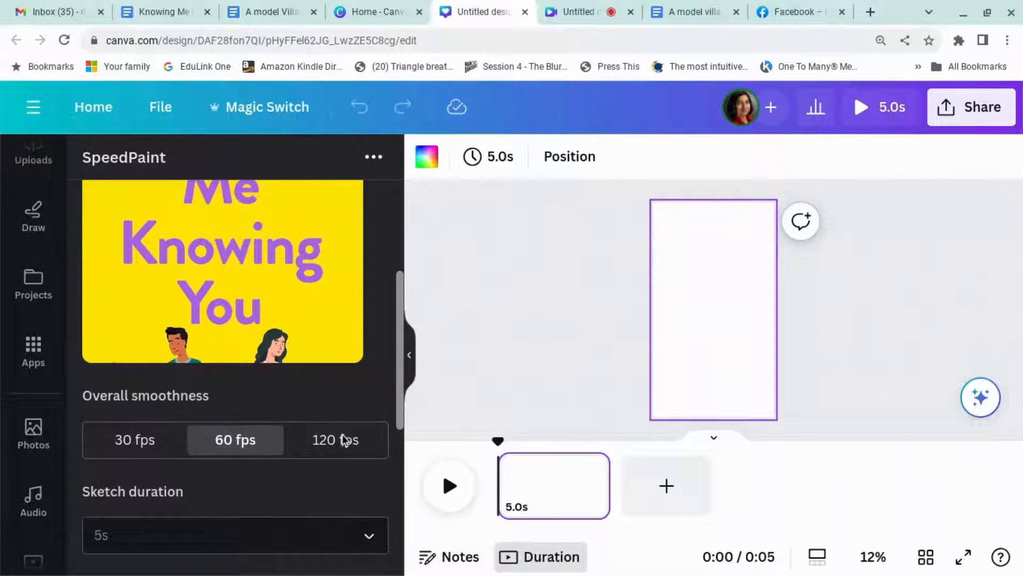
pyautogui.scroll(-3)
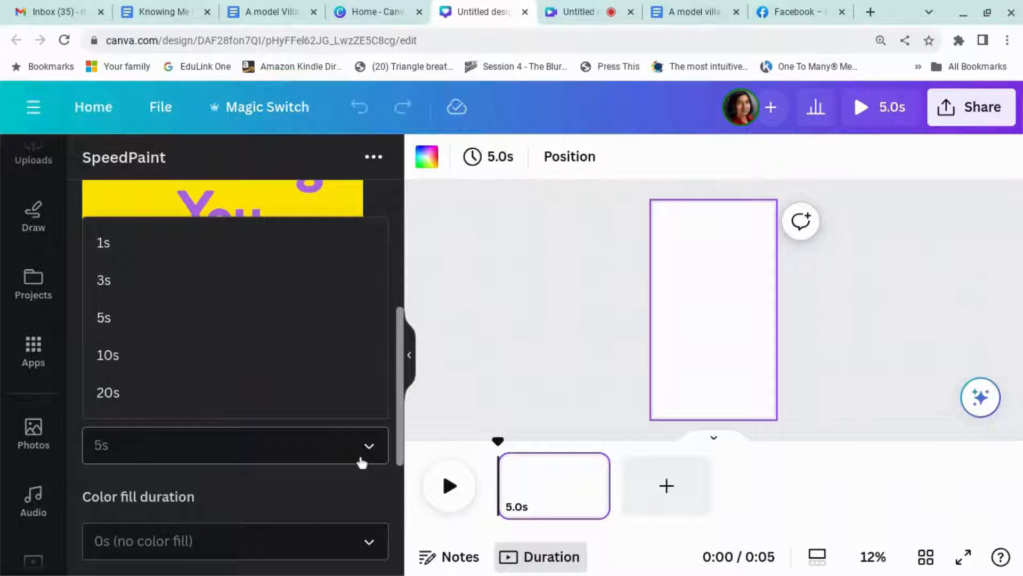
pyautogui.click(102, 318)
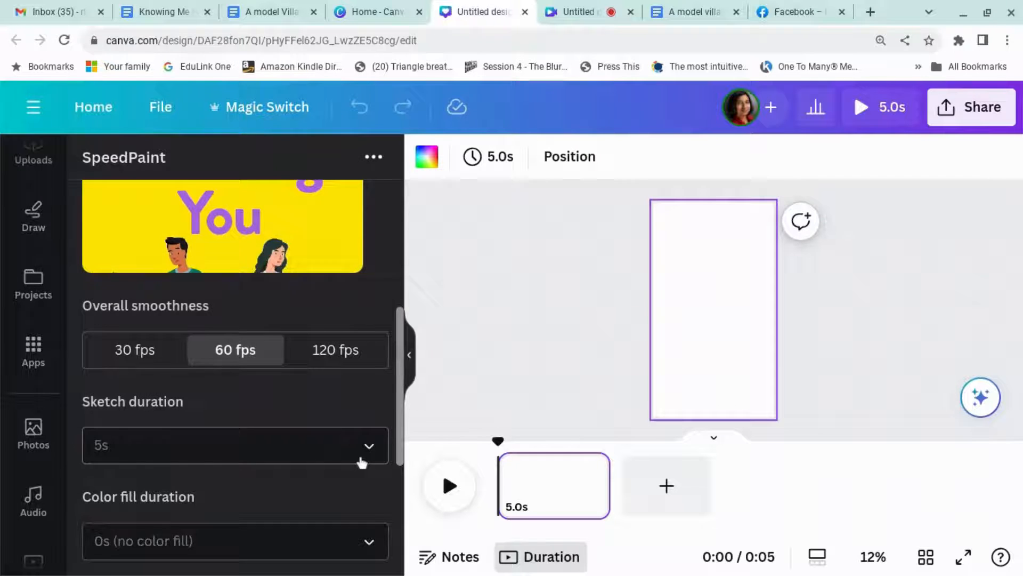
pyautogui.click(234, 540)
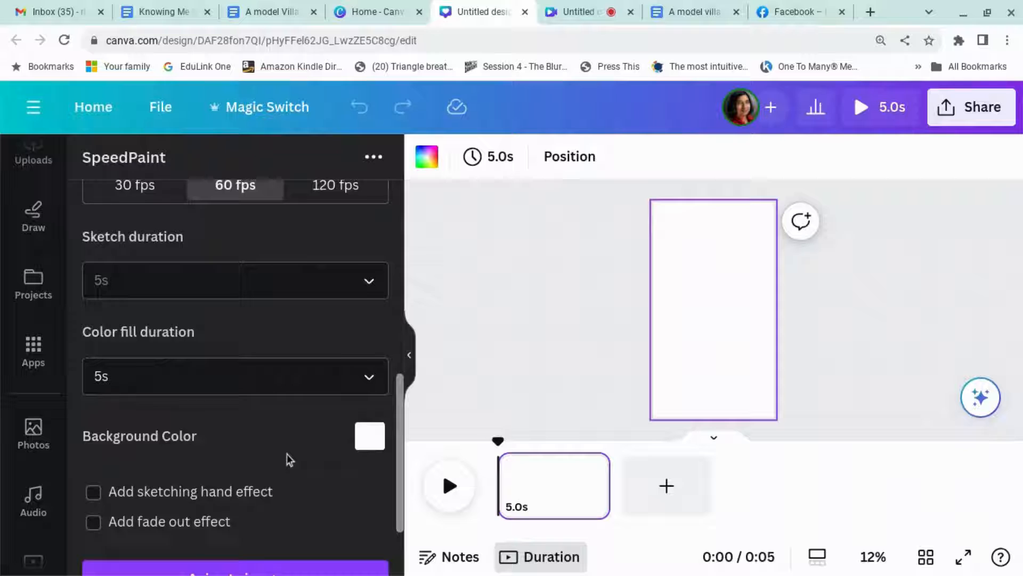
pyautogui.click(234, 280)
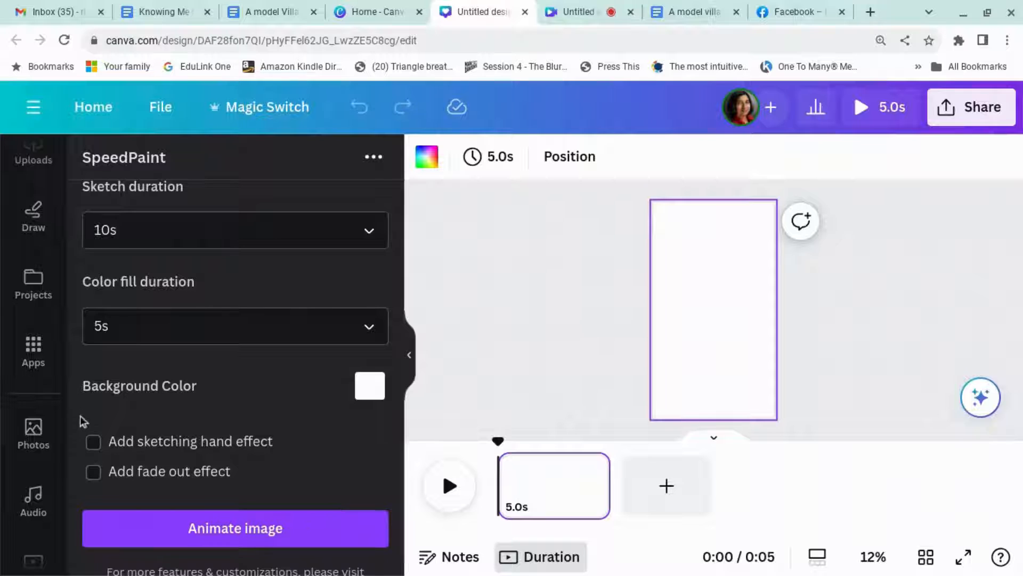
pyautogui.click(92, 442)
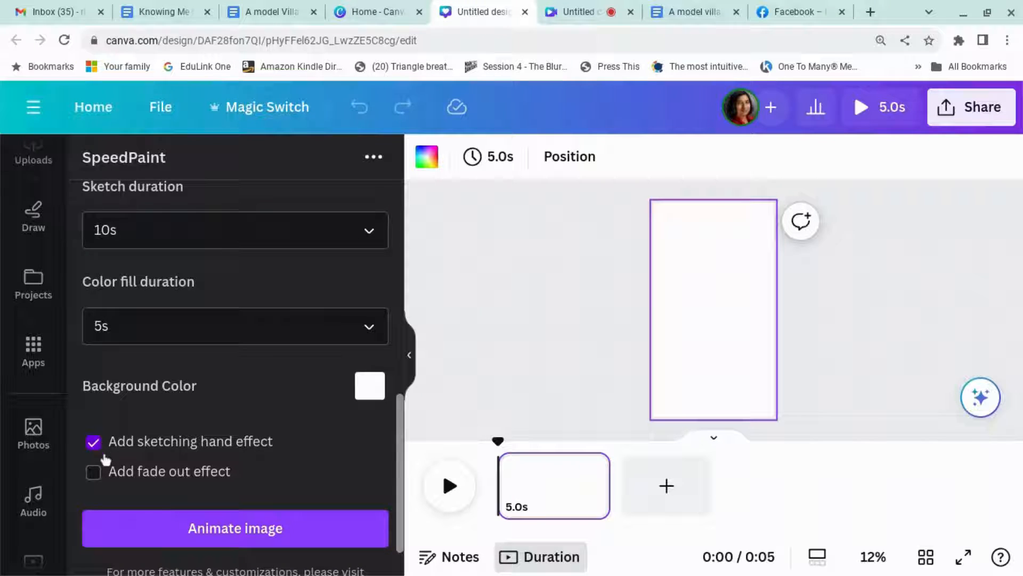
pyautogui.click(234, 528)
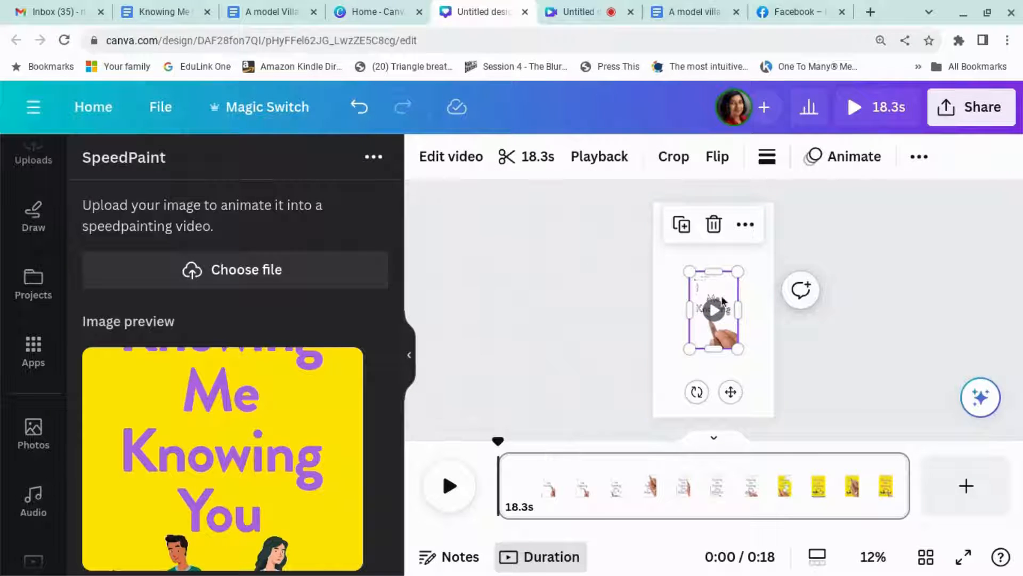
# Resize the sketch clip to fill the page and preview the 18.3s animation to the full cover
pyautogui.moveTo(687, 270); pyautogui.dragTo(658, 220)
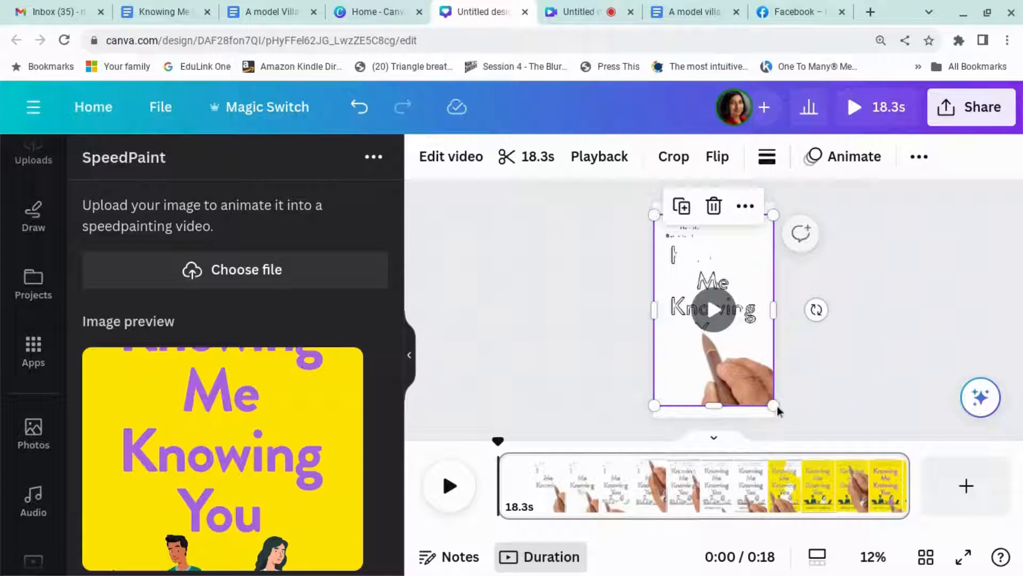
pyautogui.click(713, 309)
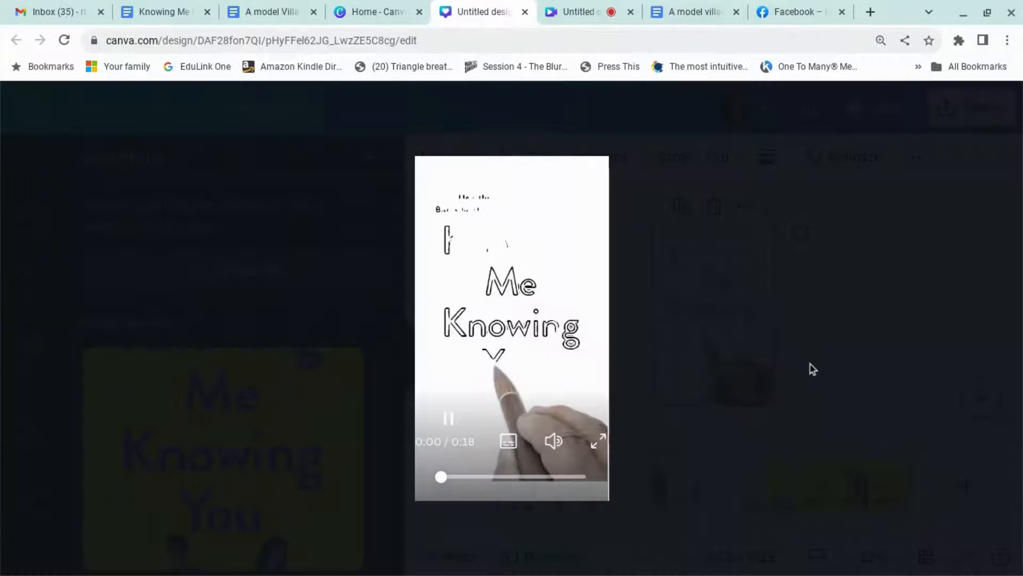
pyautogui.click(598, 441)
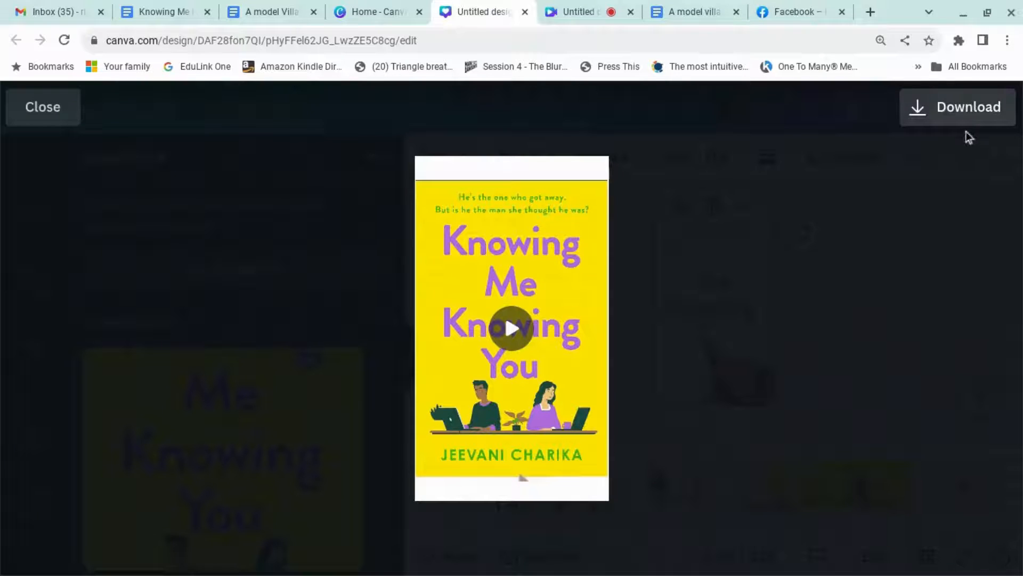
pyautogui.click(41, 106)
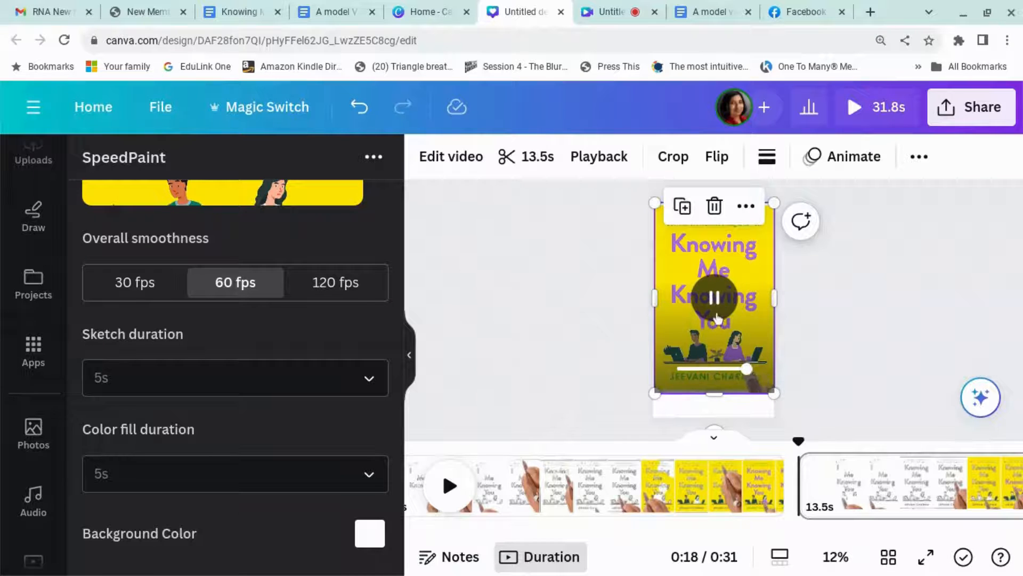
pyautogui.click(714, 297)
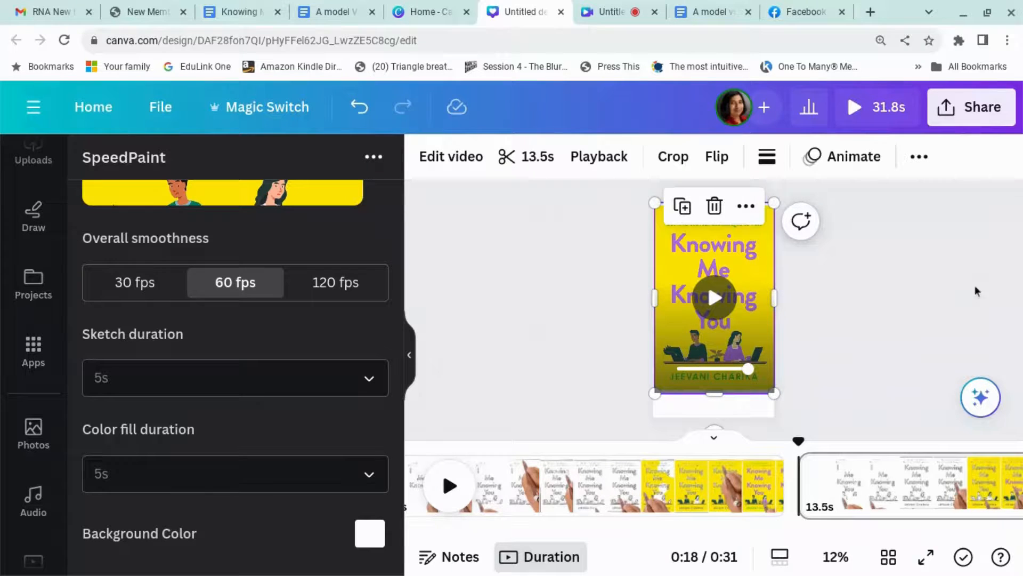
pyautogui.moveTo(882, 335)
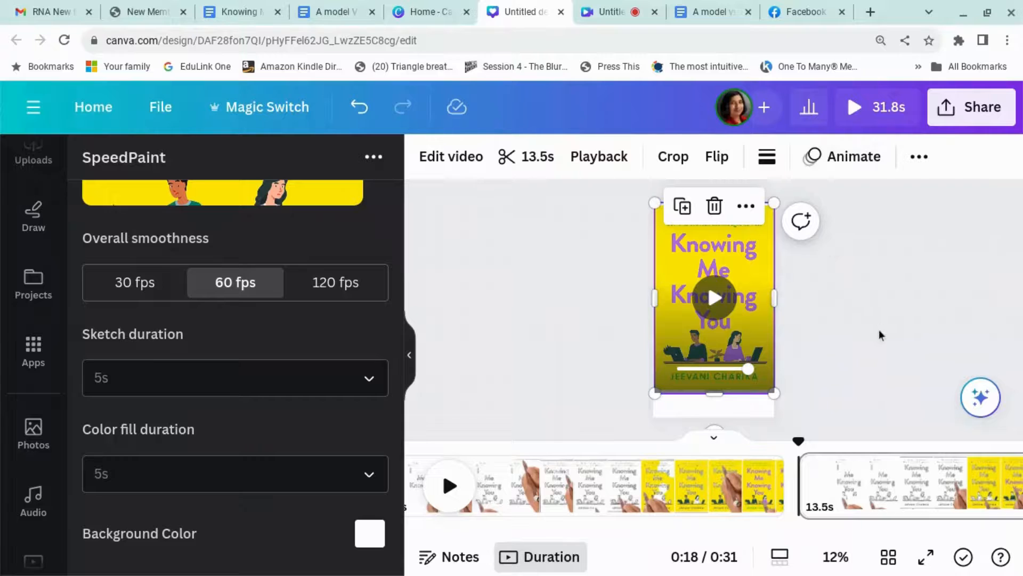